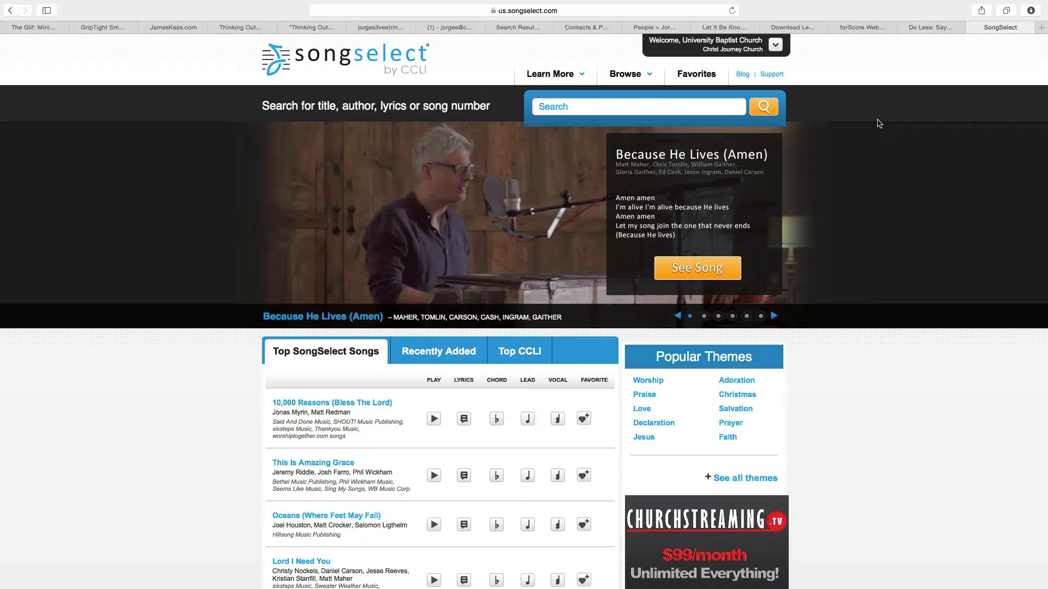
Step: Sign out of the church account via the Welcome account menu
click(775, 45)
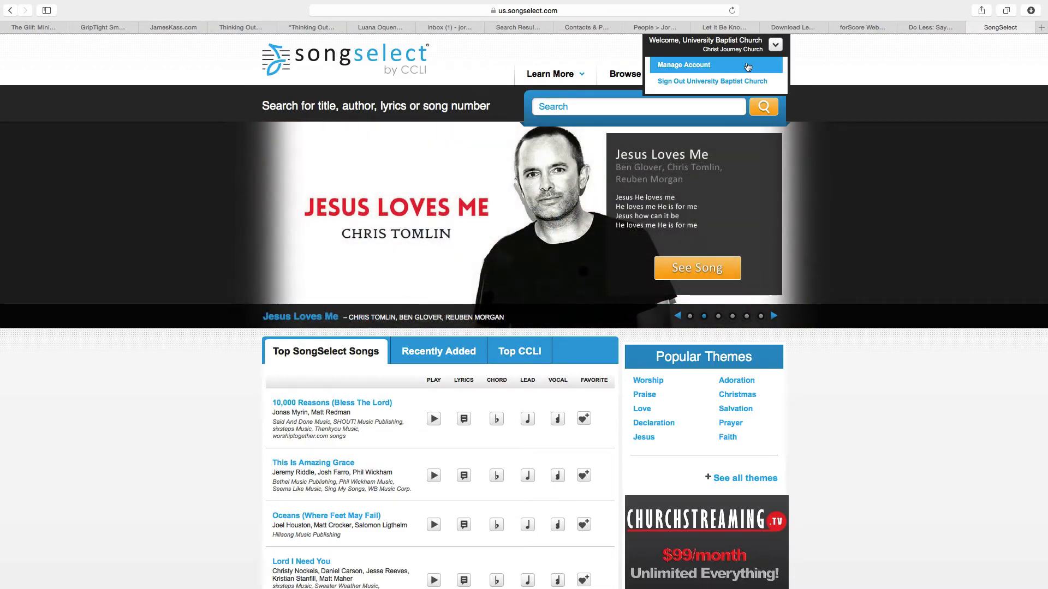
click(710, 81)
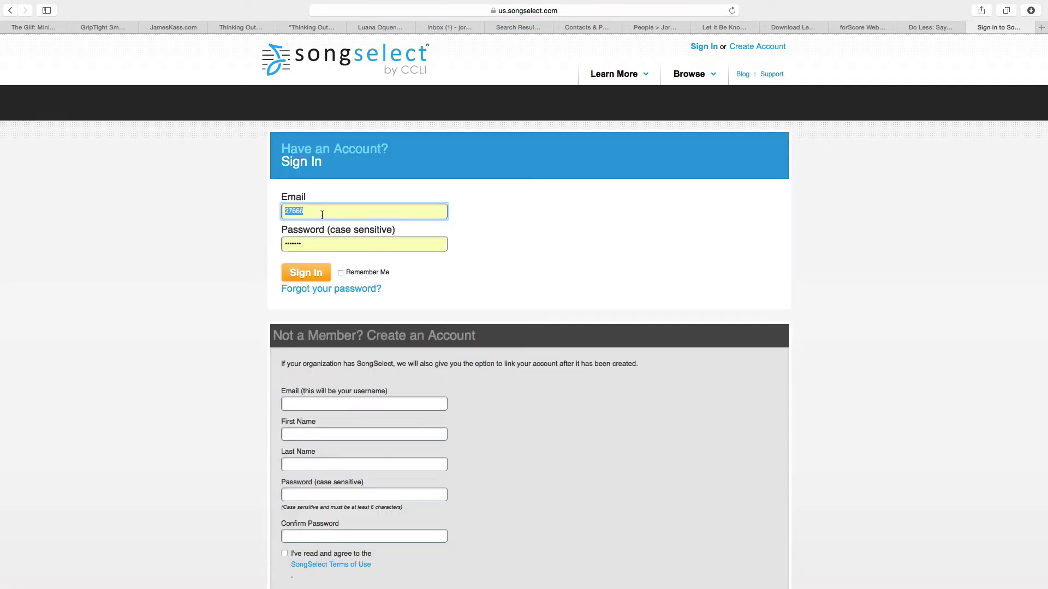
Step: Sign back in using the pre-filled email and password
click(306, 272)
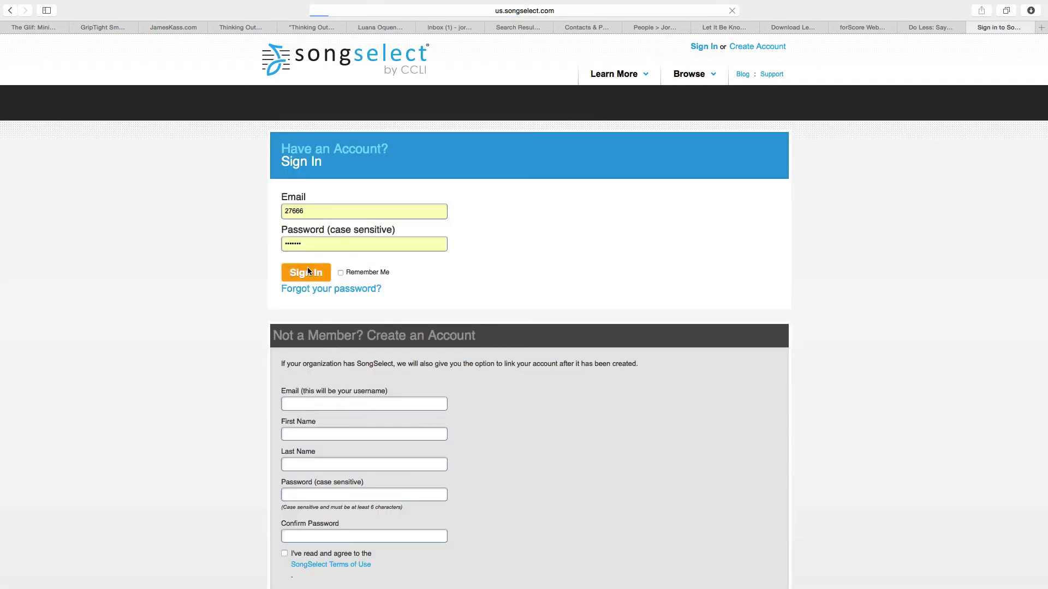
click(306, 272)
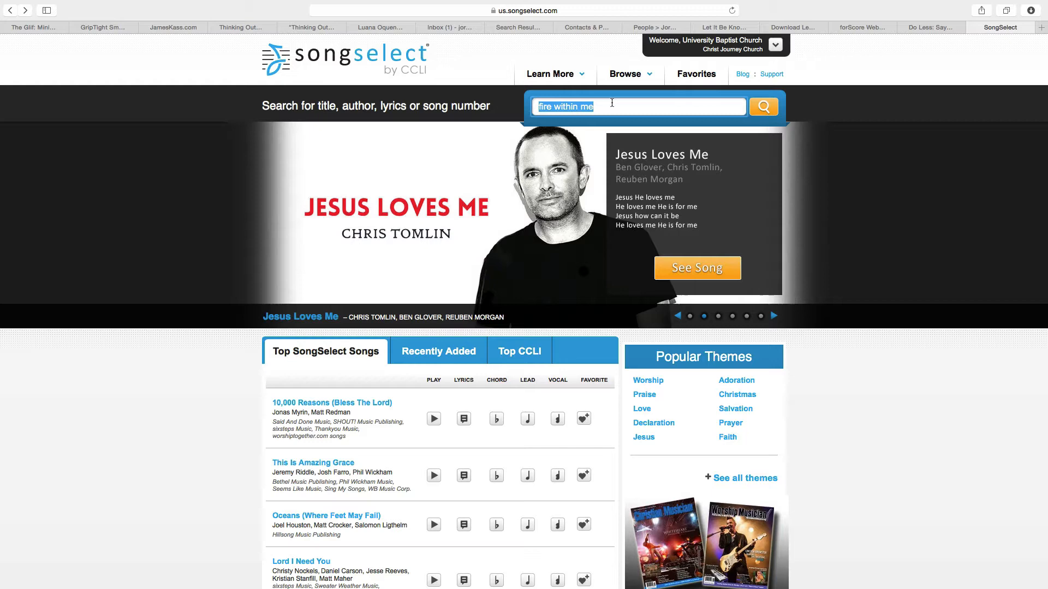
Step: Search SongSelect for 'jesus loves me'
text(jesu)
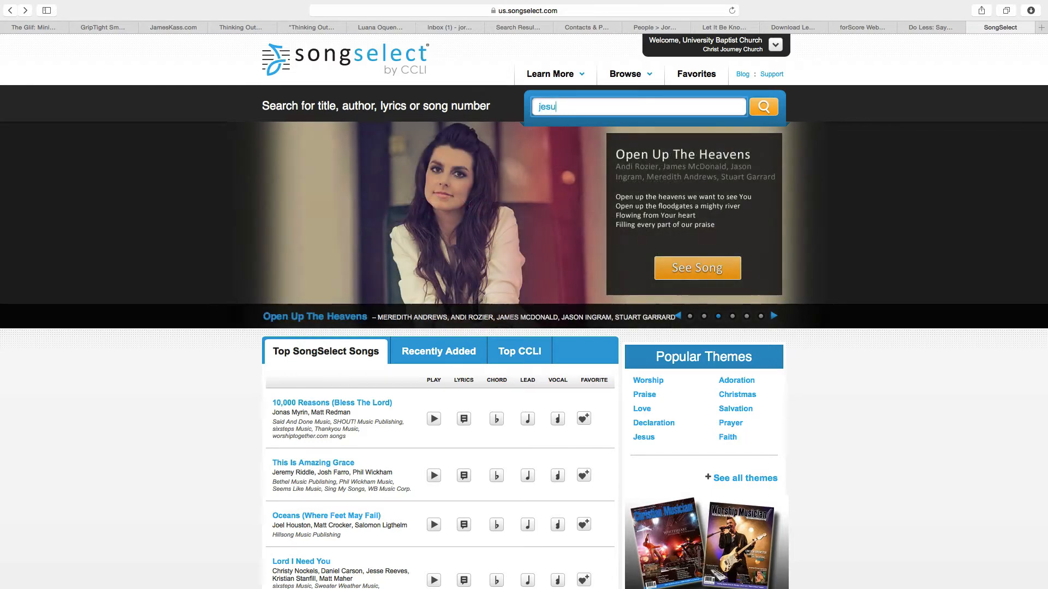
click(763, 106)
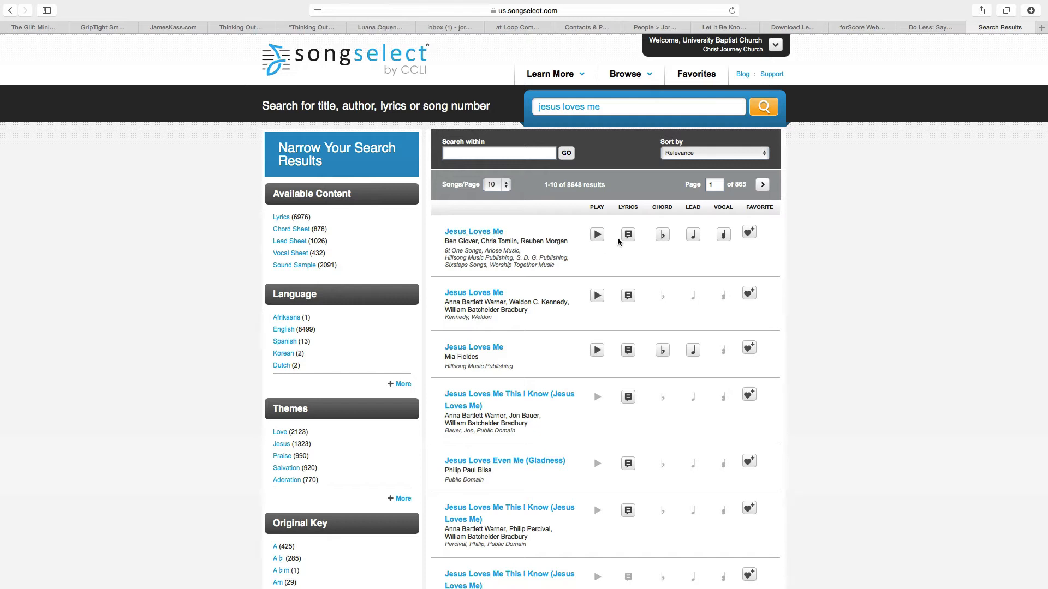
mouse_move(516, 239)
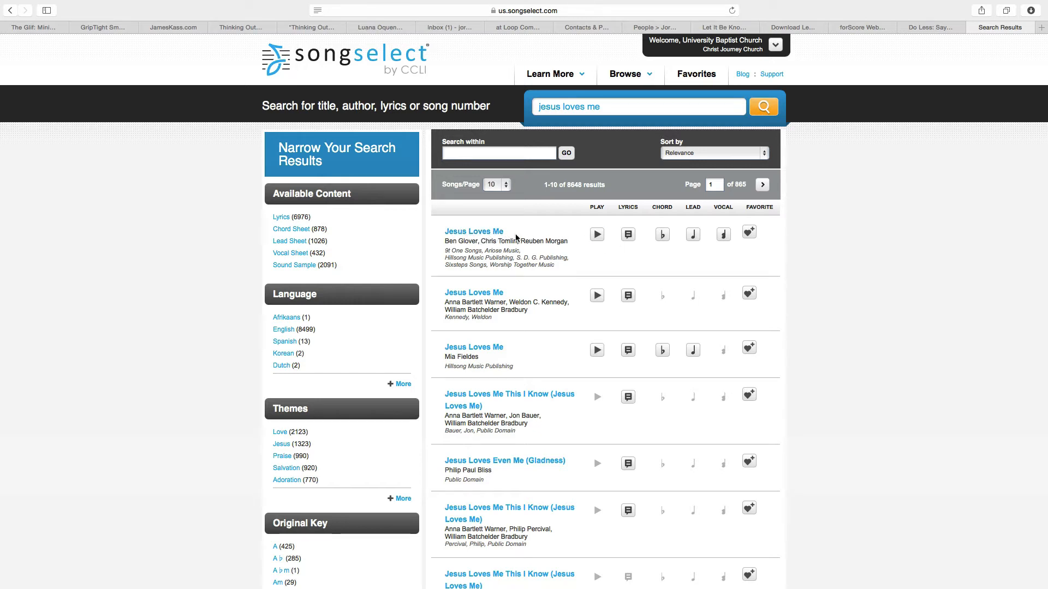
mouse_move(597, 234)
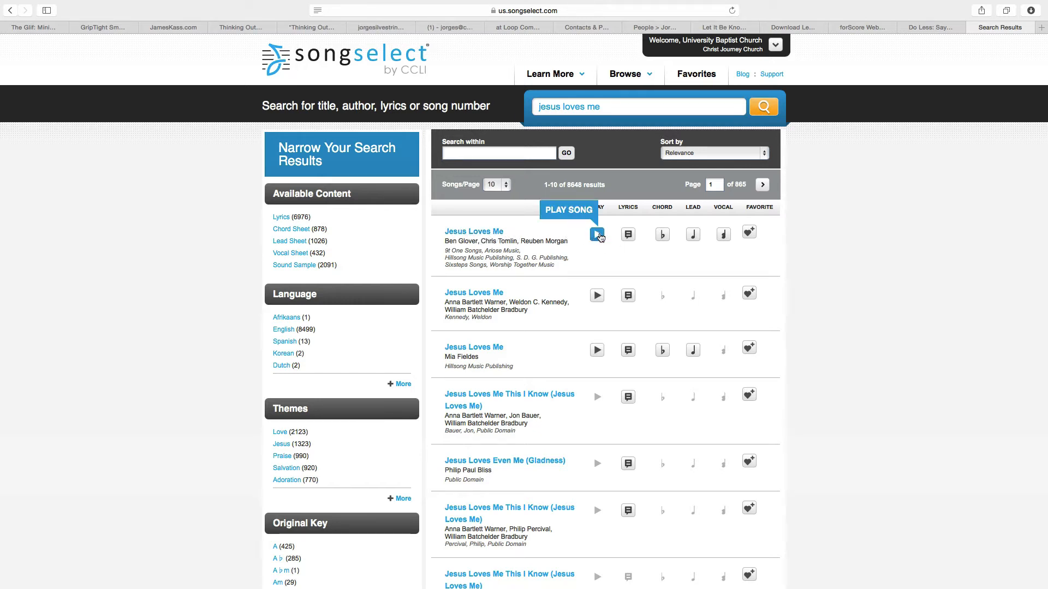
mouse_move(627, 234)
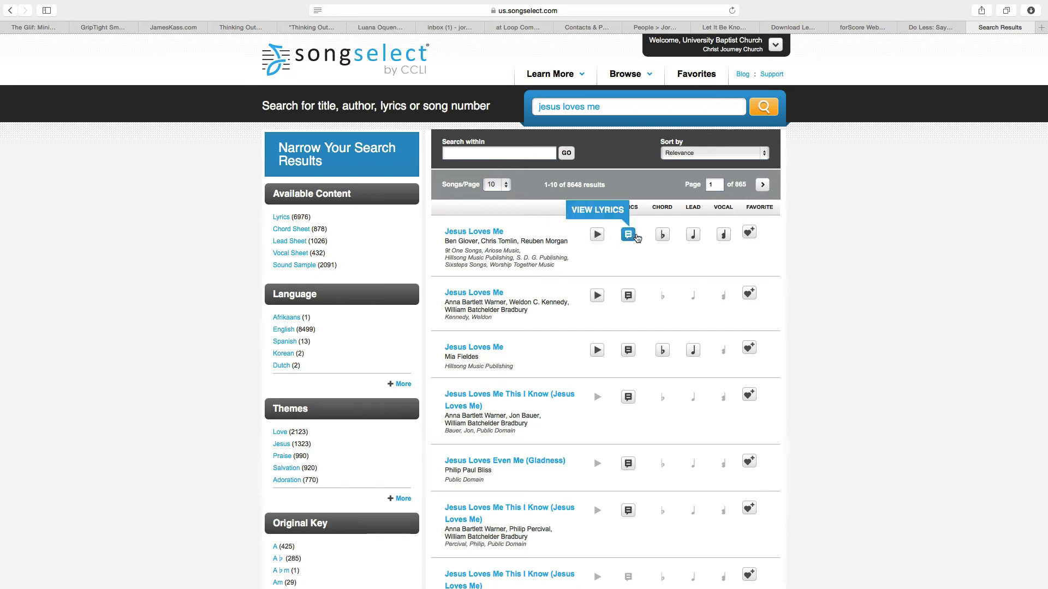
mouse_move(724, 235)
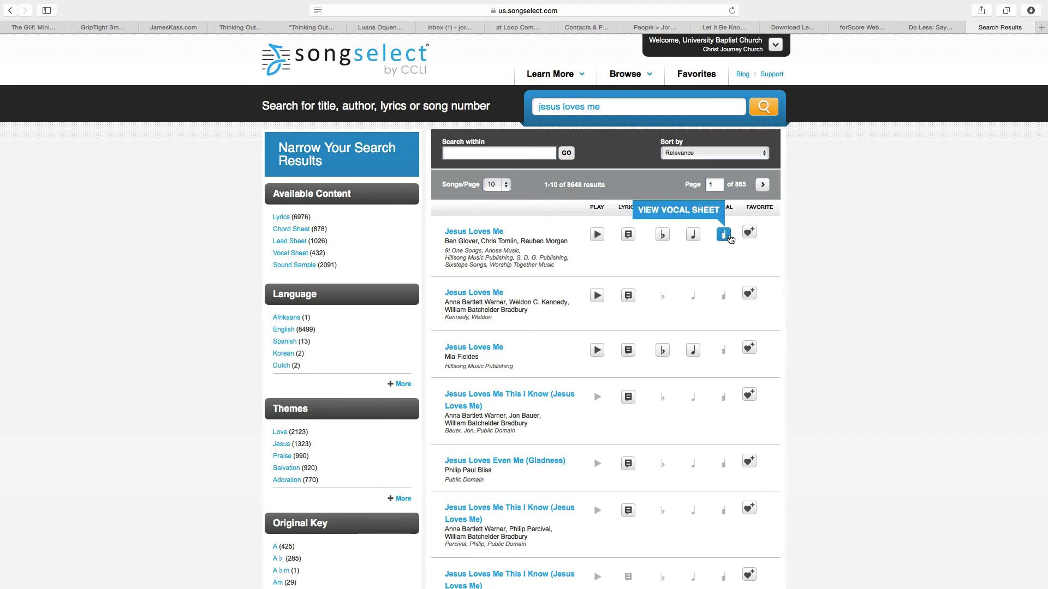
mouse_move(694, 235)
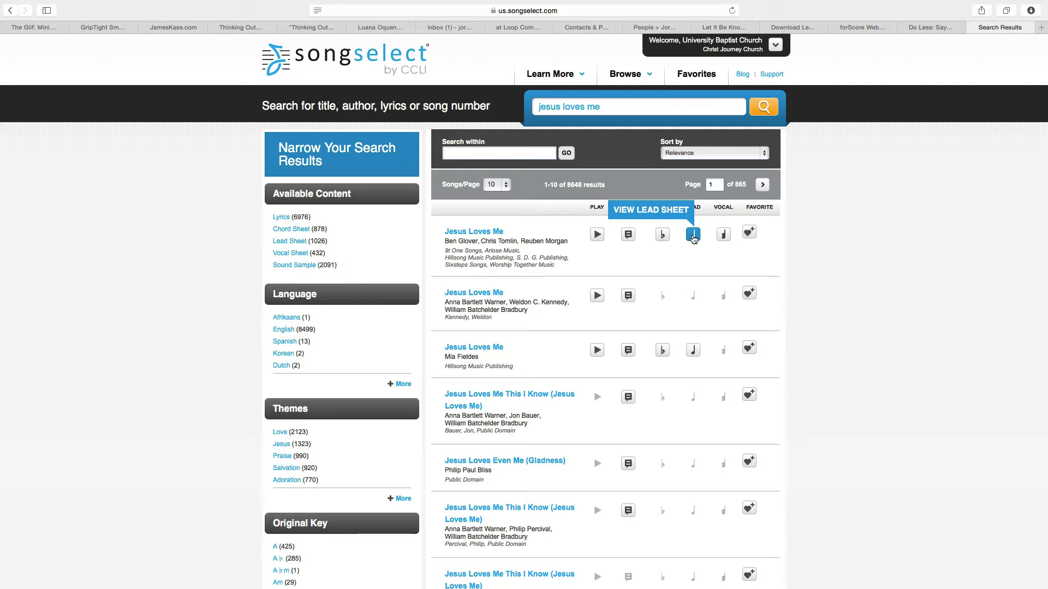
Step: Open the lead sheet for Chris Tomlin's Jesus Loves Me from the first result
click(693, 234)
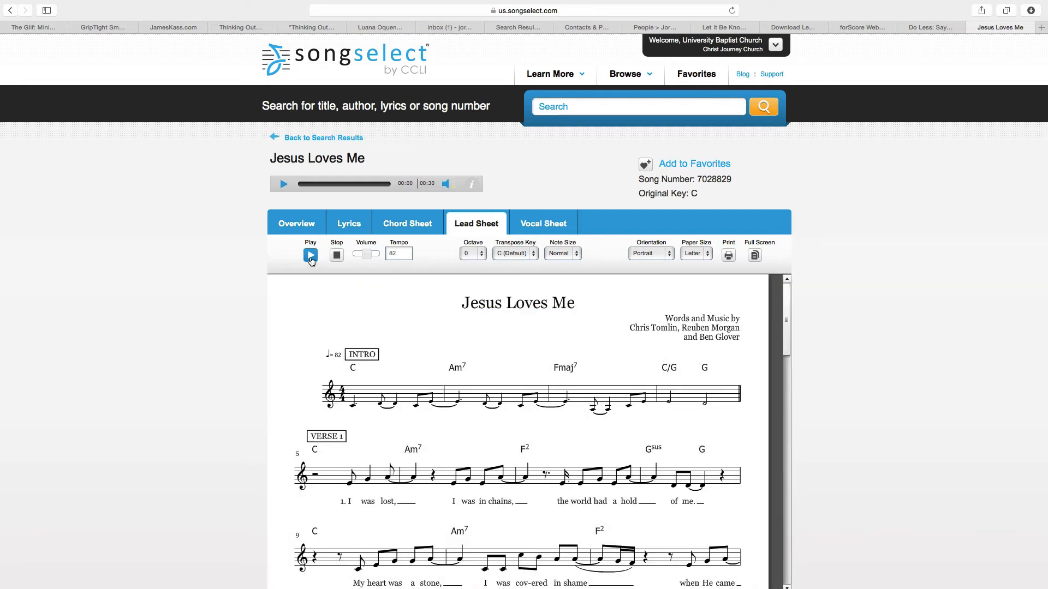
mouse_move(473, 259)
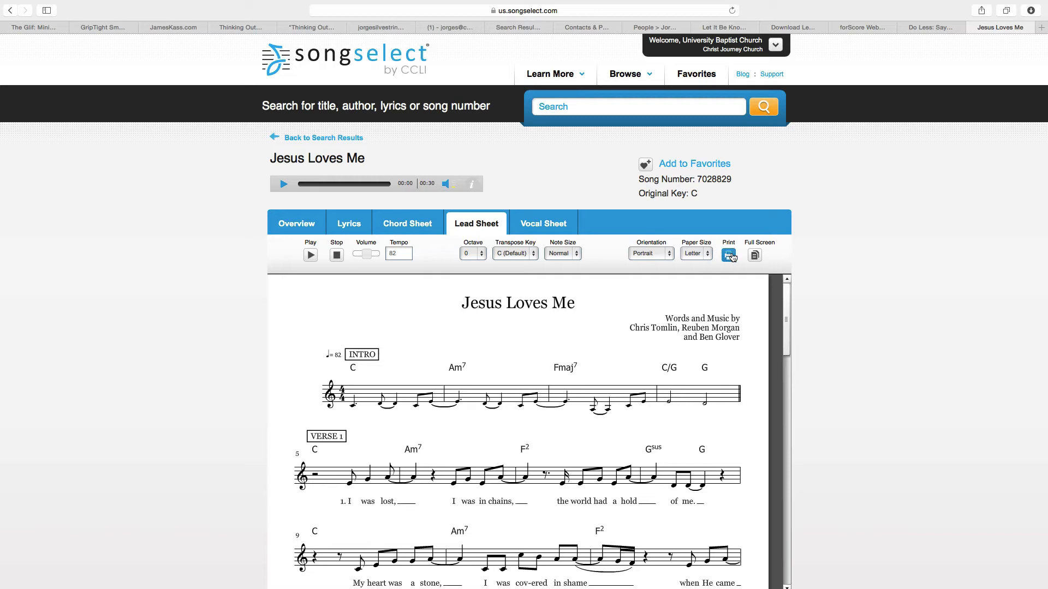
Step: Print the lead sheet, accepting the default page setup
click(727, 254)
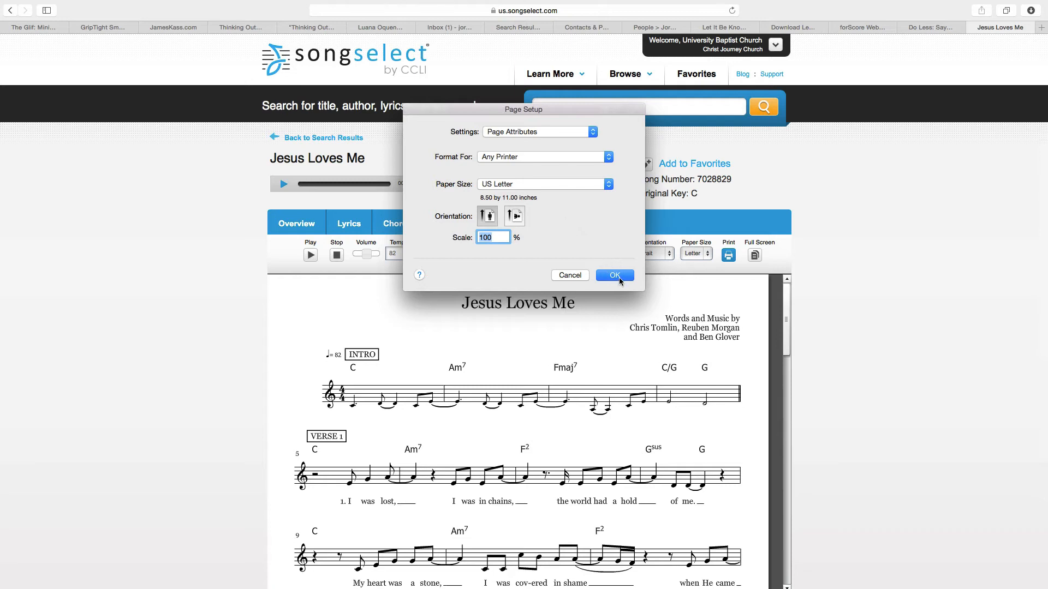
click(614, 275)
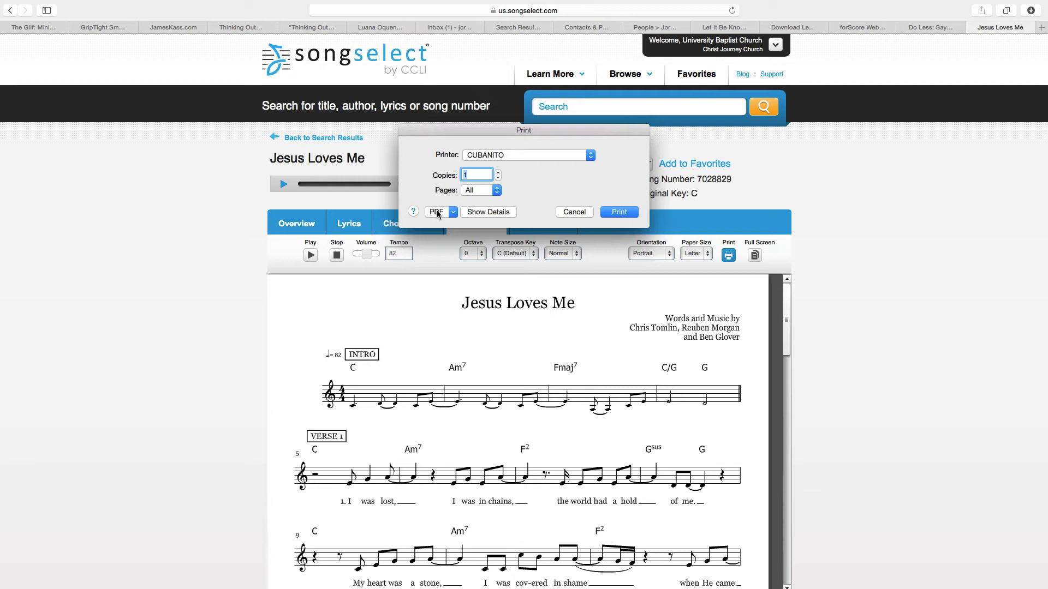
Step: Choose Save as PDF from the print dialog's PDF menu
click(439, 211)
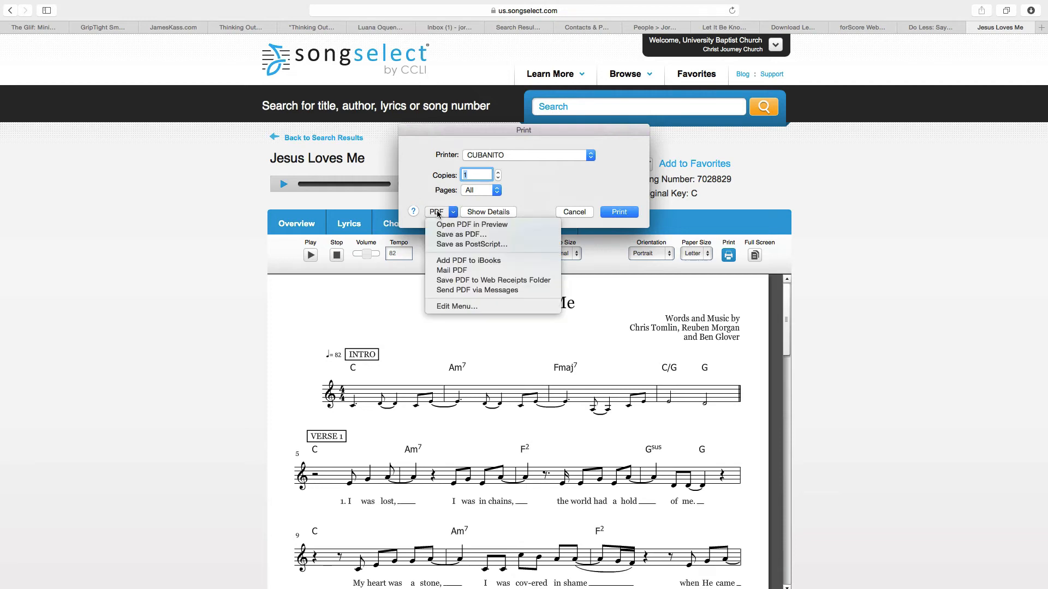
mouse_move(461, 235)
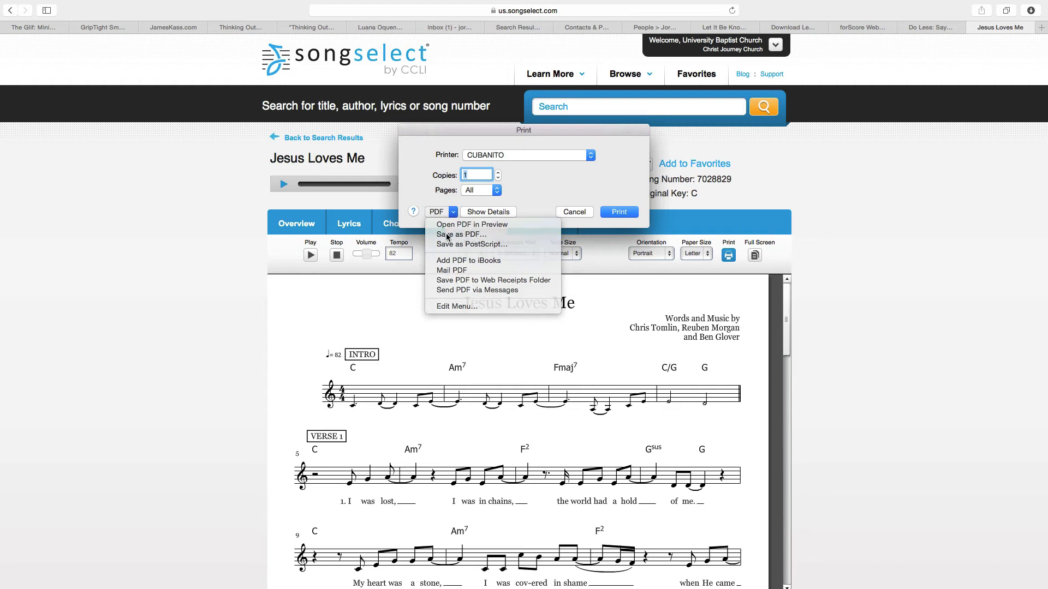
click(460, 235)
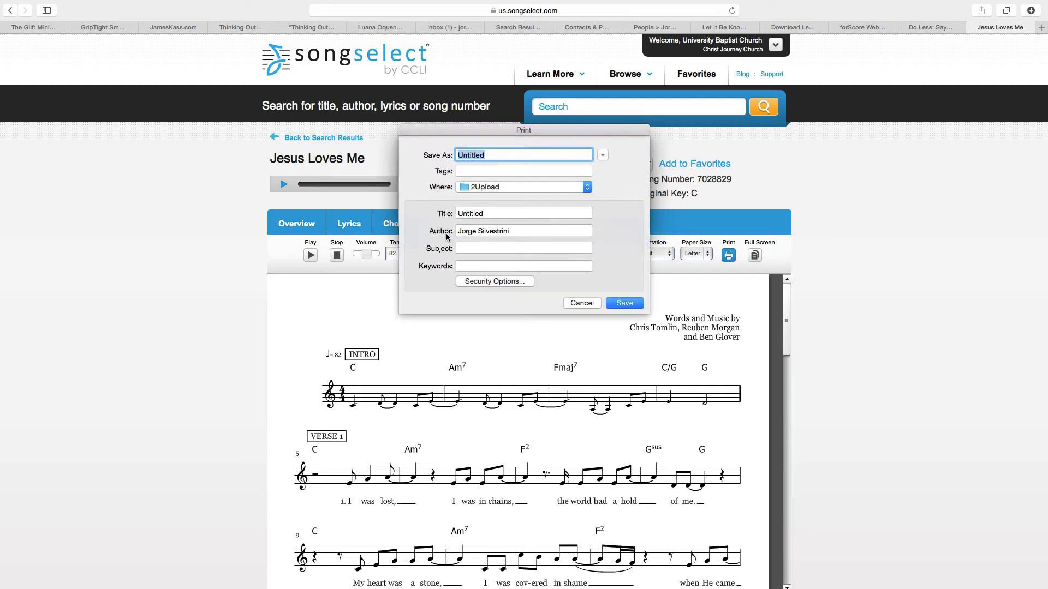
Step: Name the PDF 'Jesus Loves Me - LS - C' and save it
text(Jesus Loves Me)
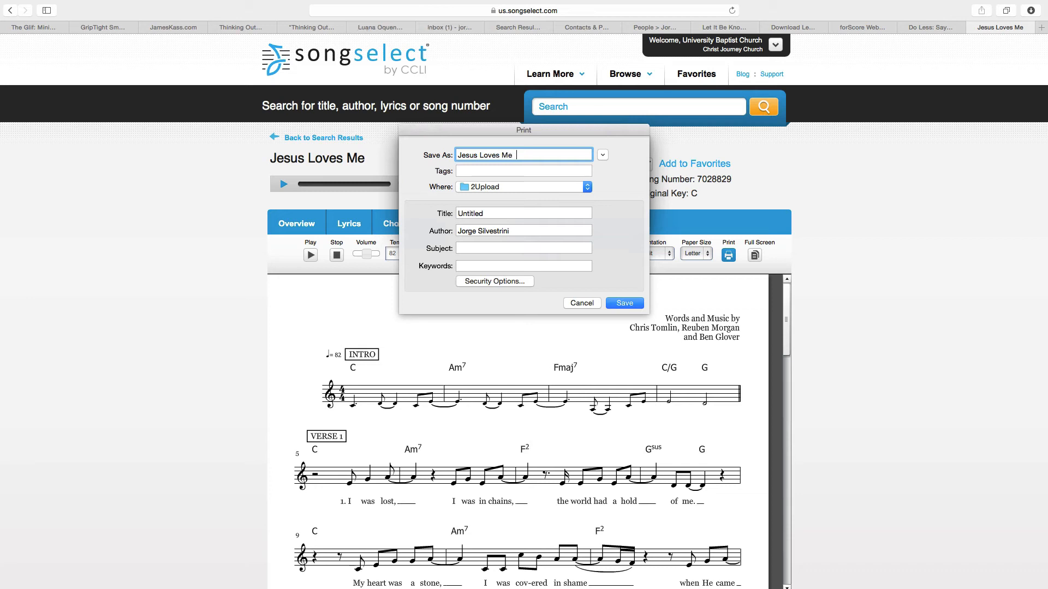
text(- L)
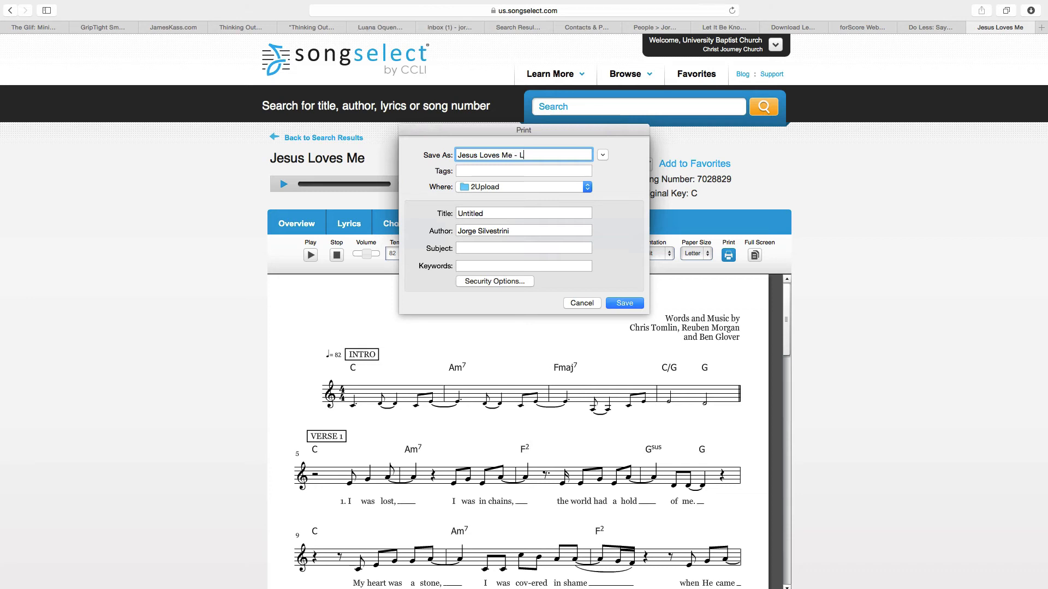
text(S -)
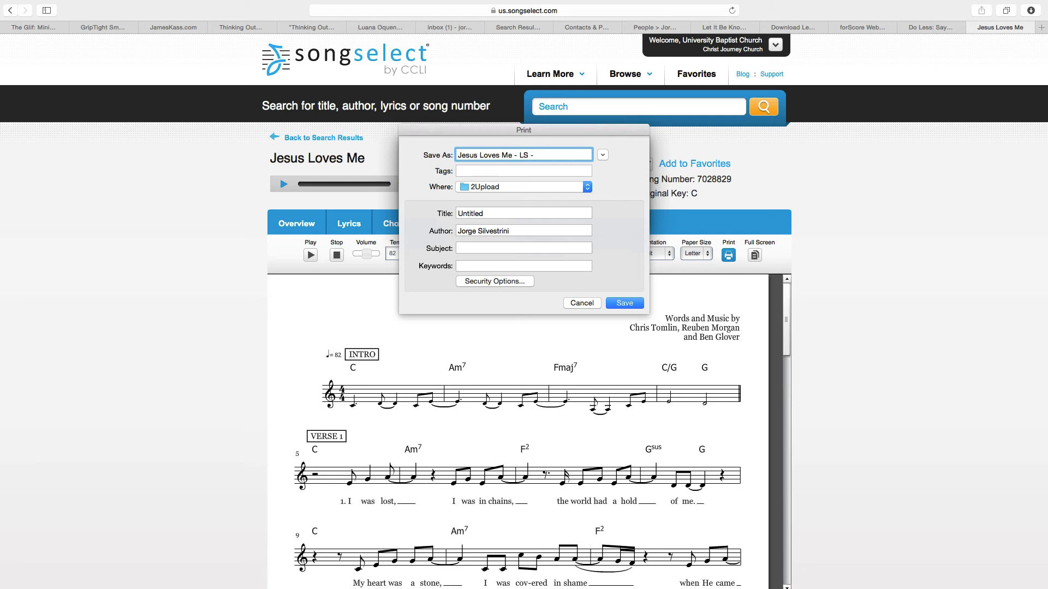
text(C)
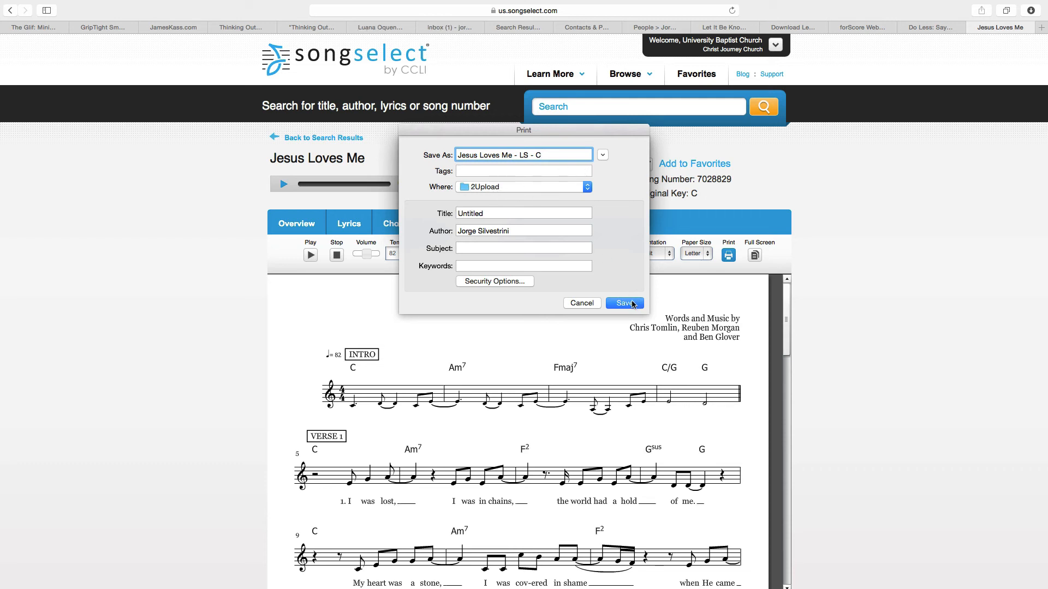
click(623, 303)
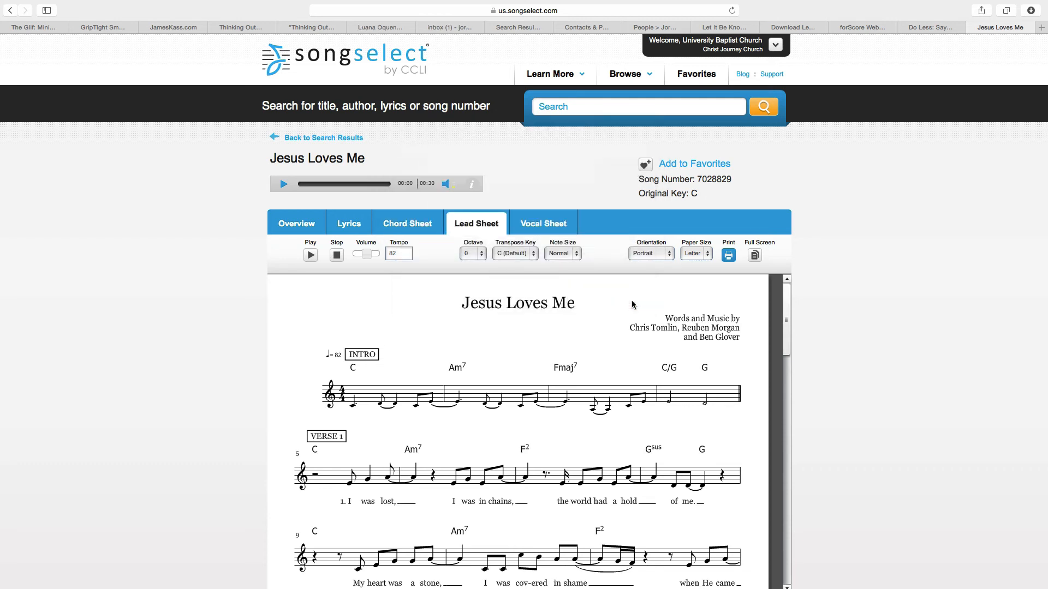